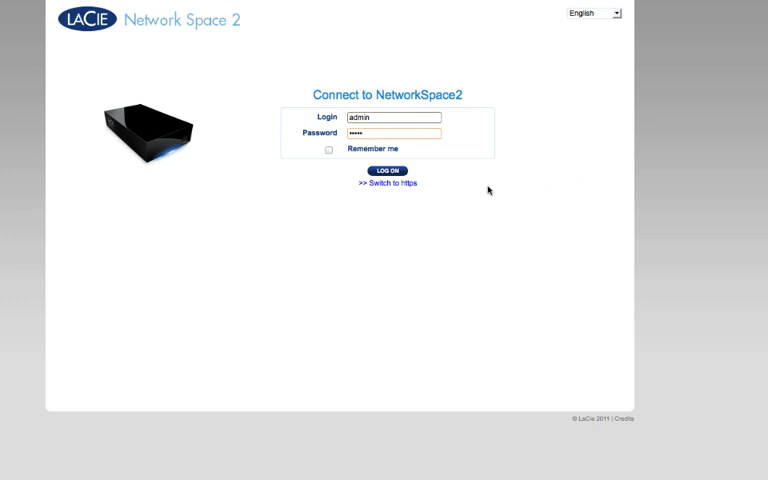
Step: Log on to the NAS dashboard as admin and open the Network settings
{"action": "left_click", "coordinate": [385, 170]}
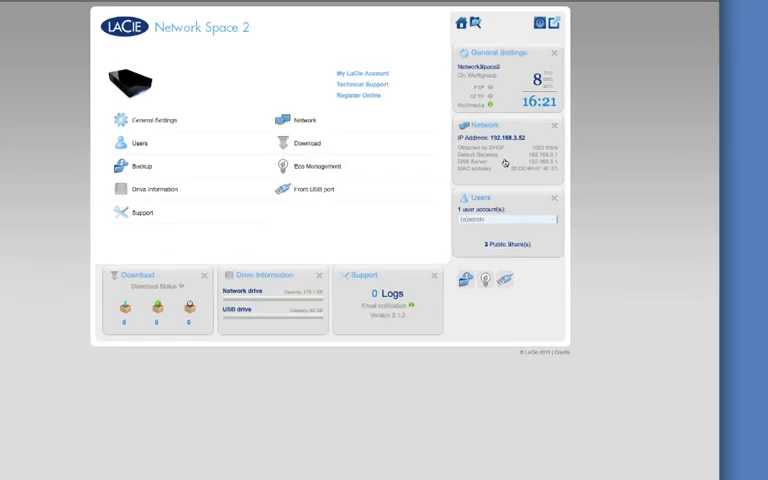
{"action": "left_click", "coordinate": [298, 119]}
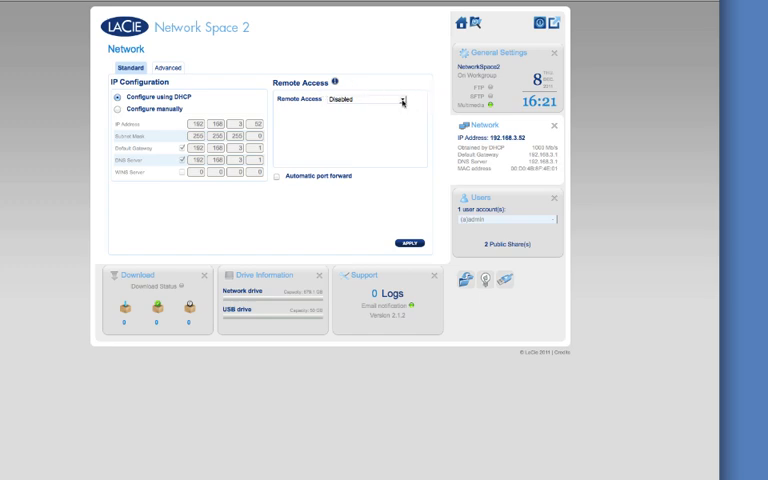
Step: Choose MyNAS by LaCie for Remote Access and enter the name loganone
{"action": "left_click", "coordinate": [398, 98]}
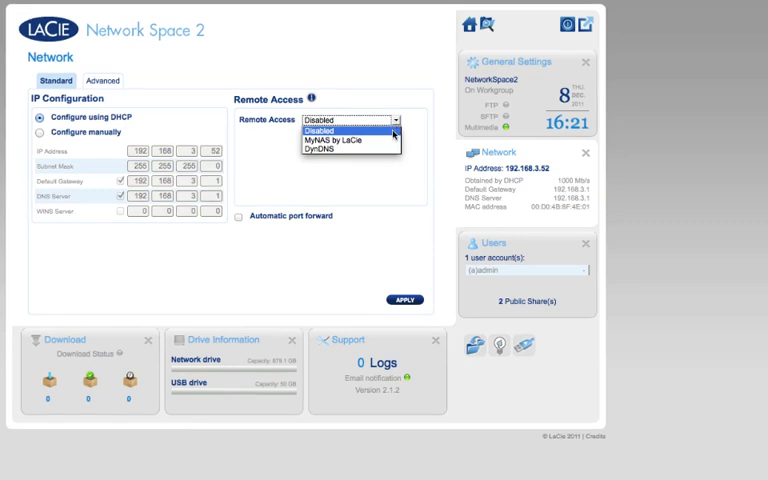
{"action": "left_click", "coordinate": [335, 132]}
{"action": "type", "text": "logan"}
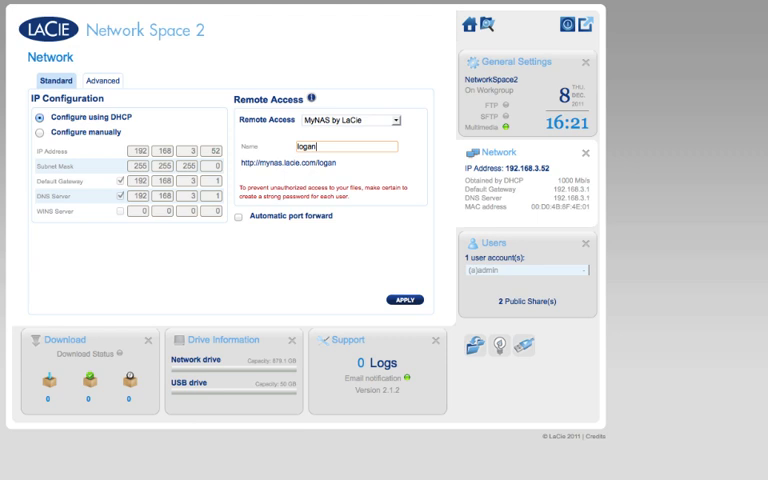
{"action": "type", "text": "one"}
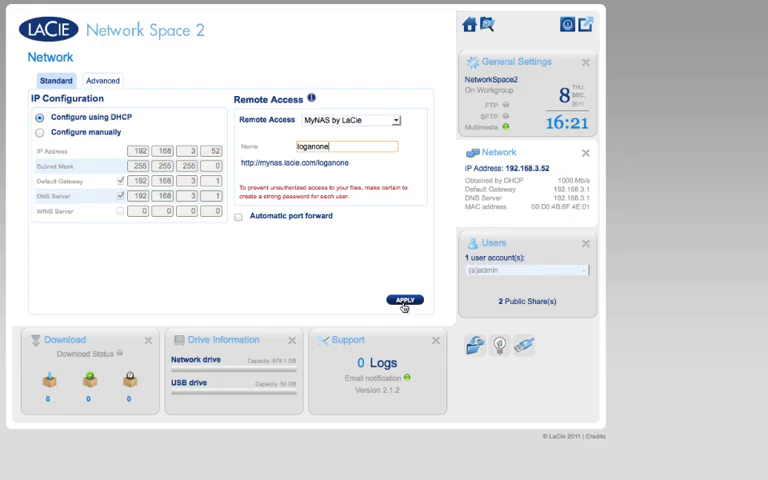
Step: Apply the MyNAS remote access settings and close the connection check popup
{"action": "left_click", "coordinate": [404, 300]}
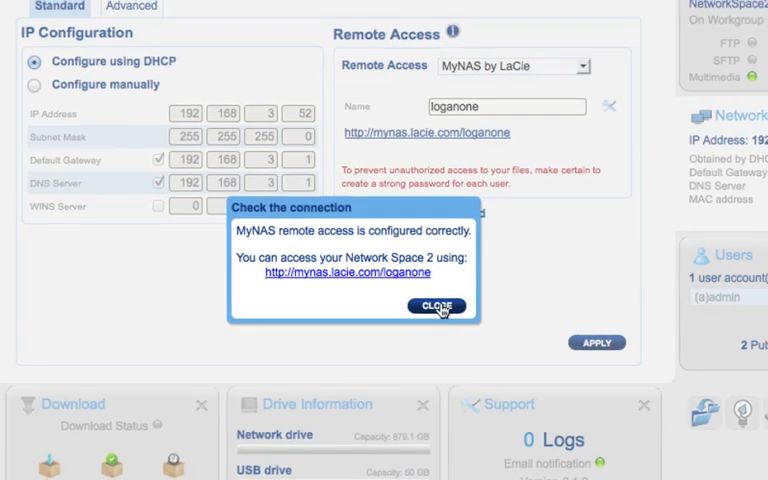
{"action": "left_click", "coordinate": [436, 306]}
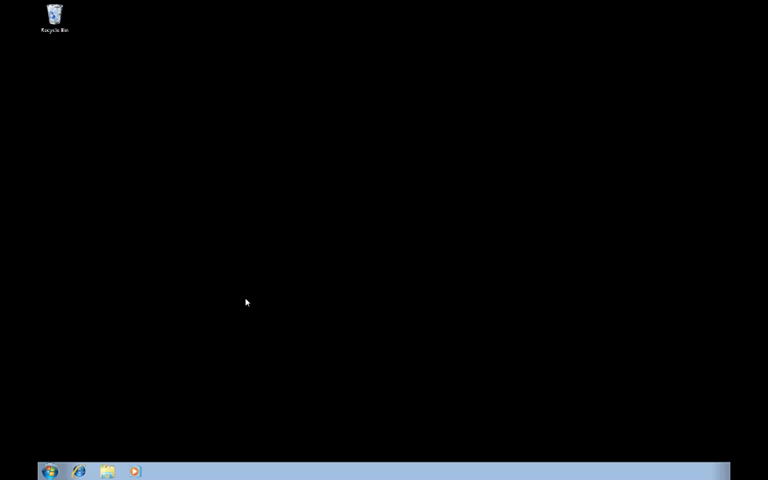
{"action": "left_click", "coordinate": [76, 470]}
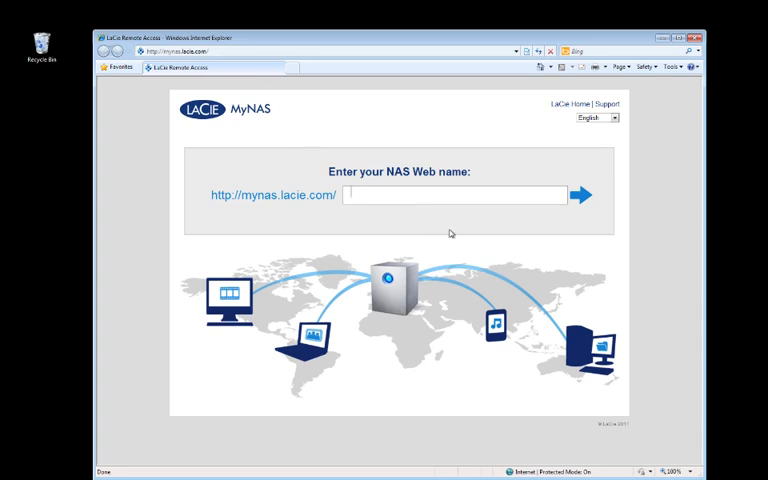
{"action": "type", "text": "loganone"}
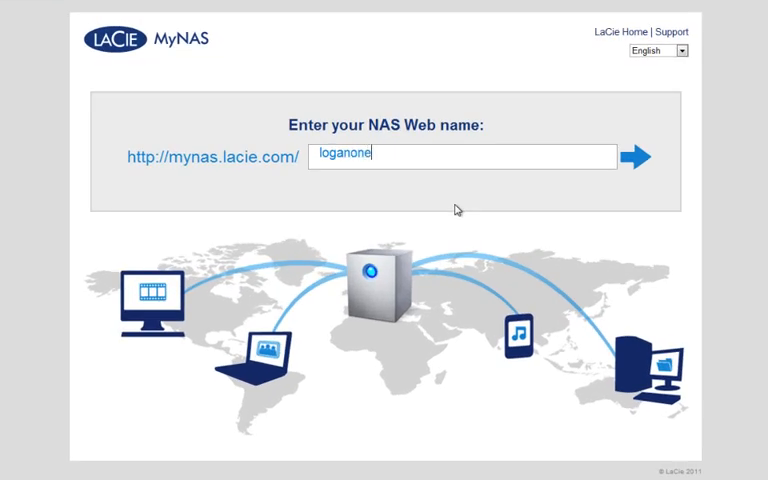
{"action": "mouse_move", "coordinate": [645, 157]}
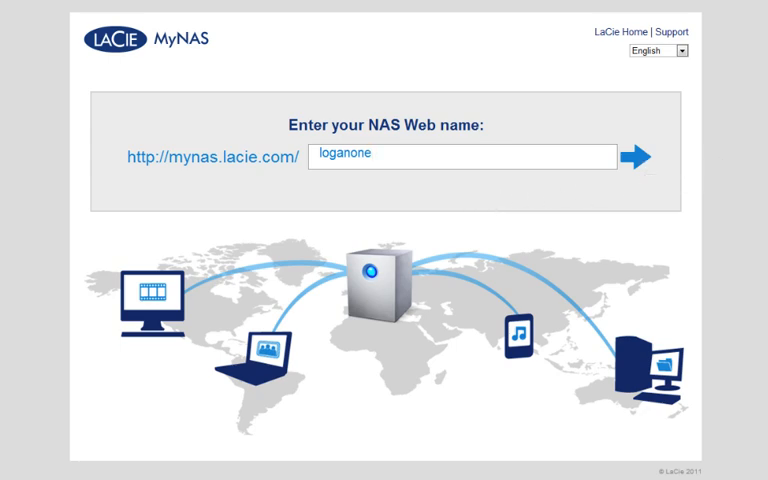
{"action": "left_click", "coordinate": [637, 157]}
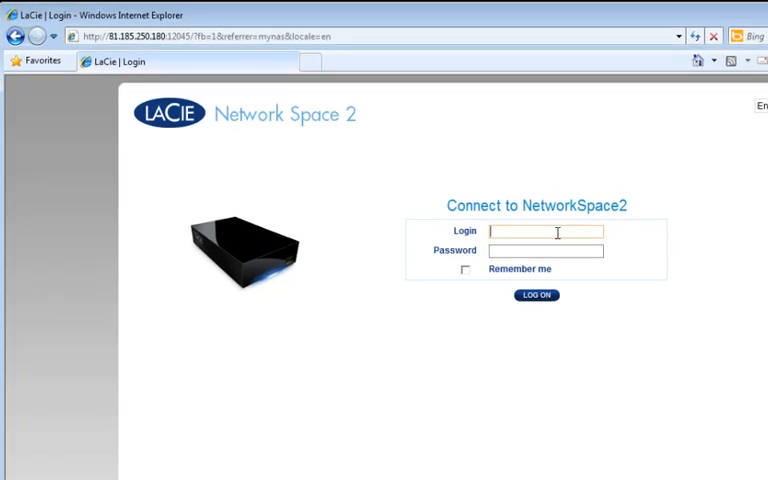
Step: Log on to the remote NAS login page with the admin credentials
{"action": "type", "text": "3"}
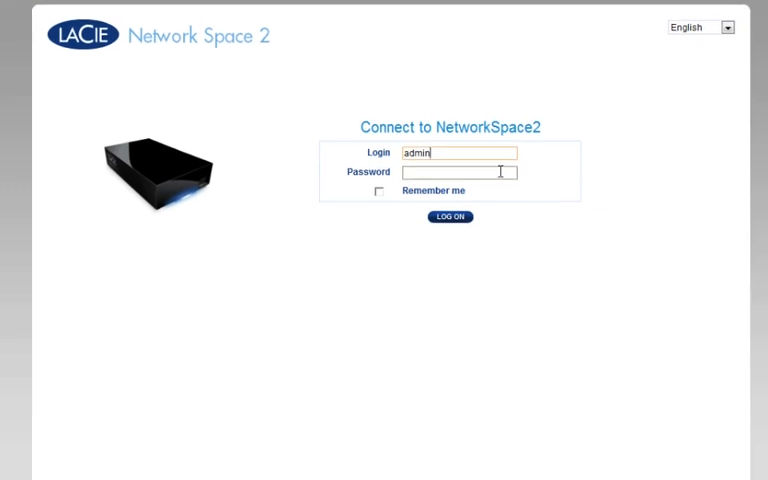
{"action": "type", "text": "••"}
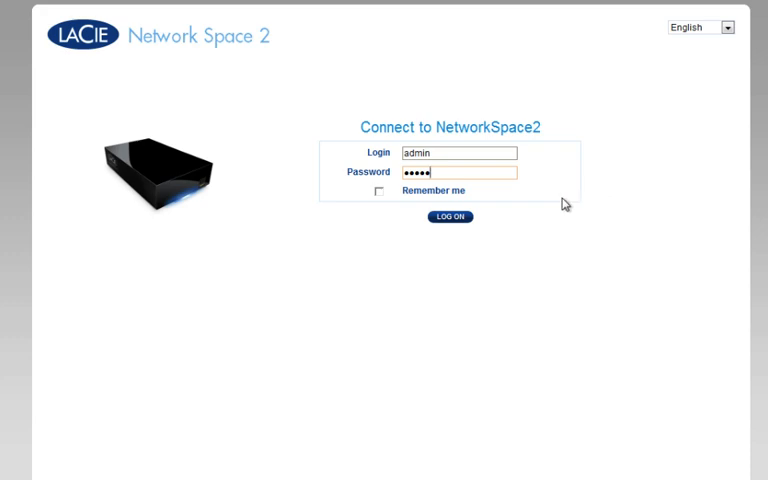
{"action": "left_click", "coordinate": [450, 217]}
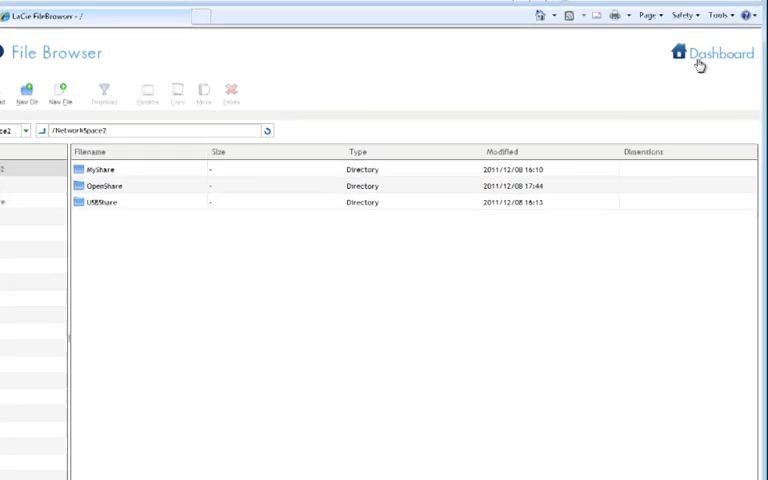
Step: Open the Dashboard from the File Browser and view the Network widget
{"action": "left_click", "coordinate": [718, 53]}
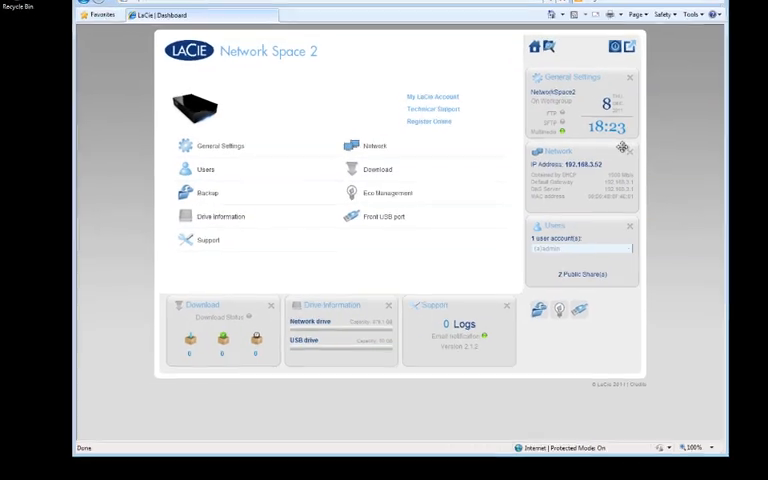
{"action": "left_click", "coordinate": [369, 145]}
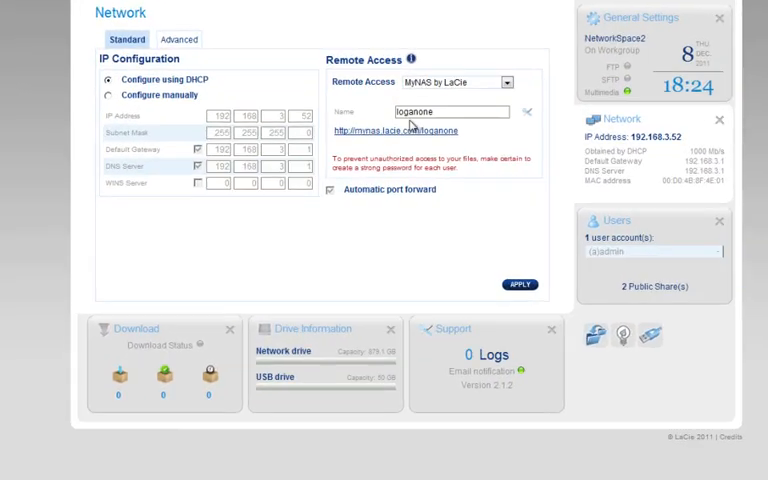